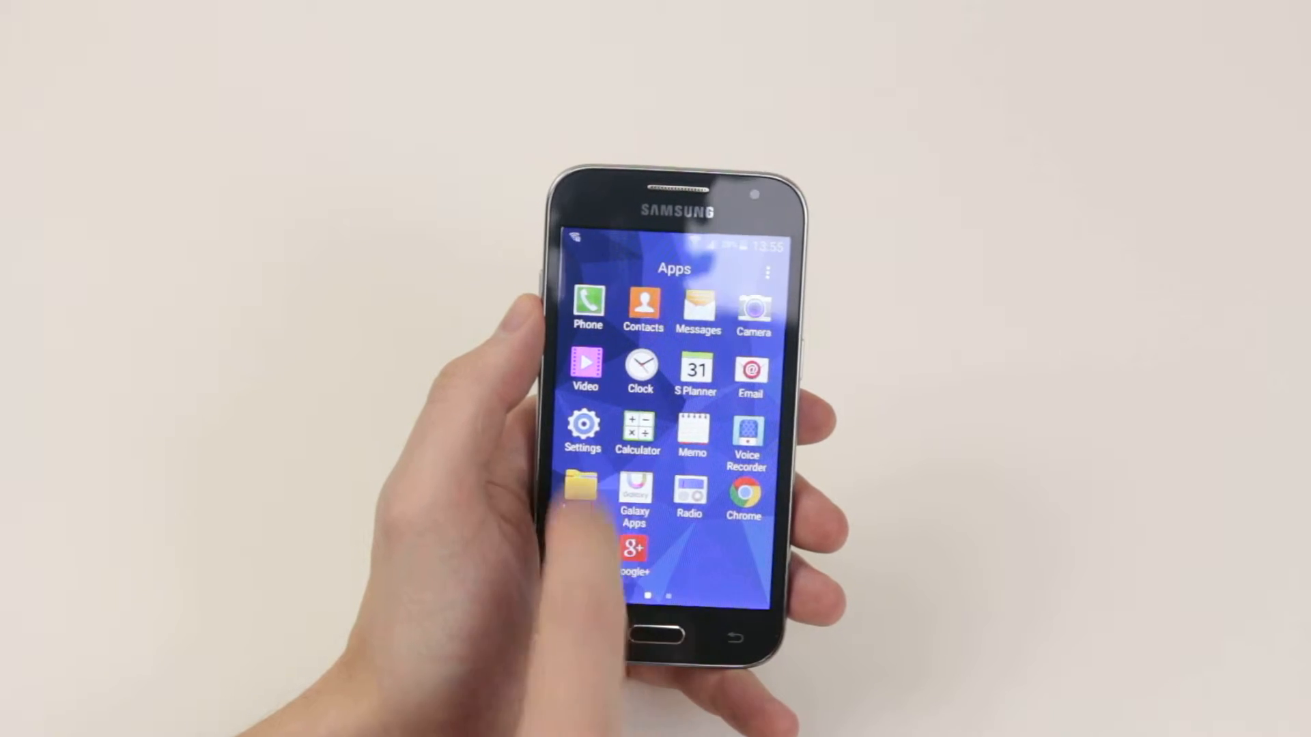
- Open Settings and go to the Accounts page listing the Google account
click(582, 428)
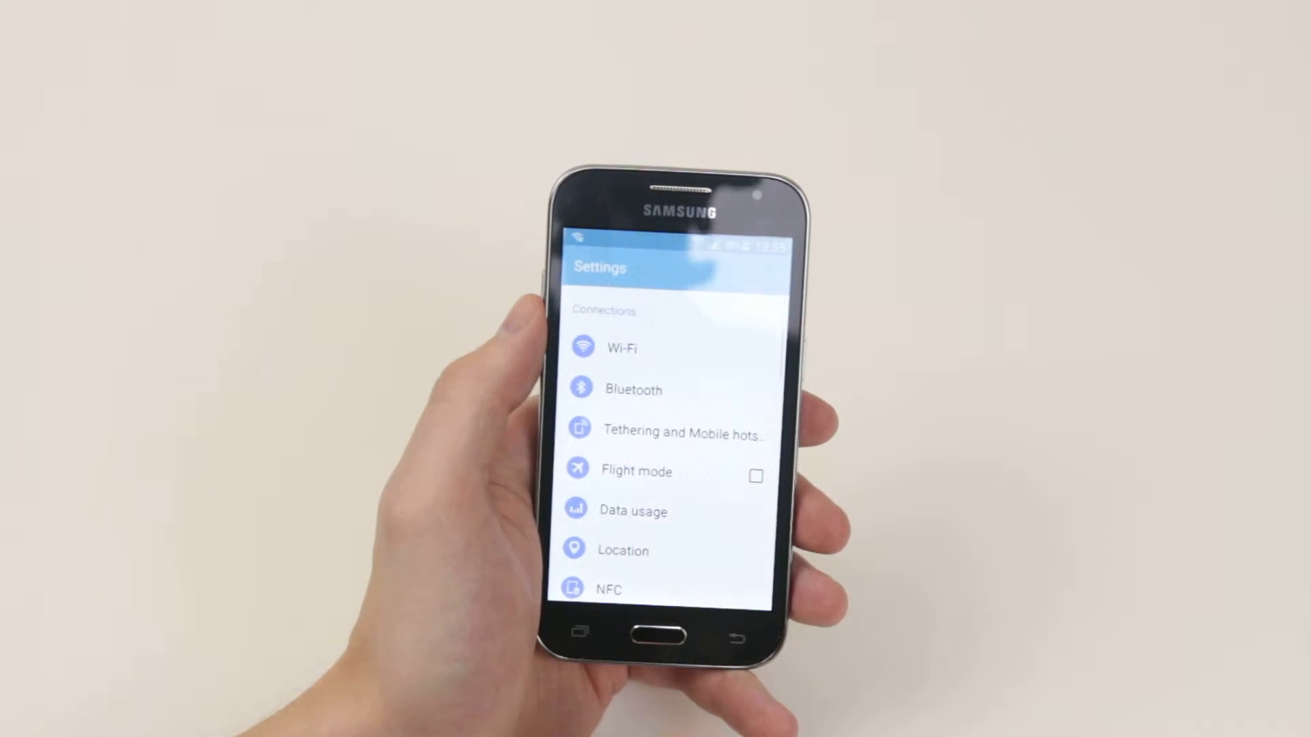
scroll(down, 3)
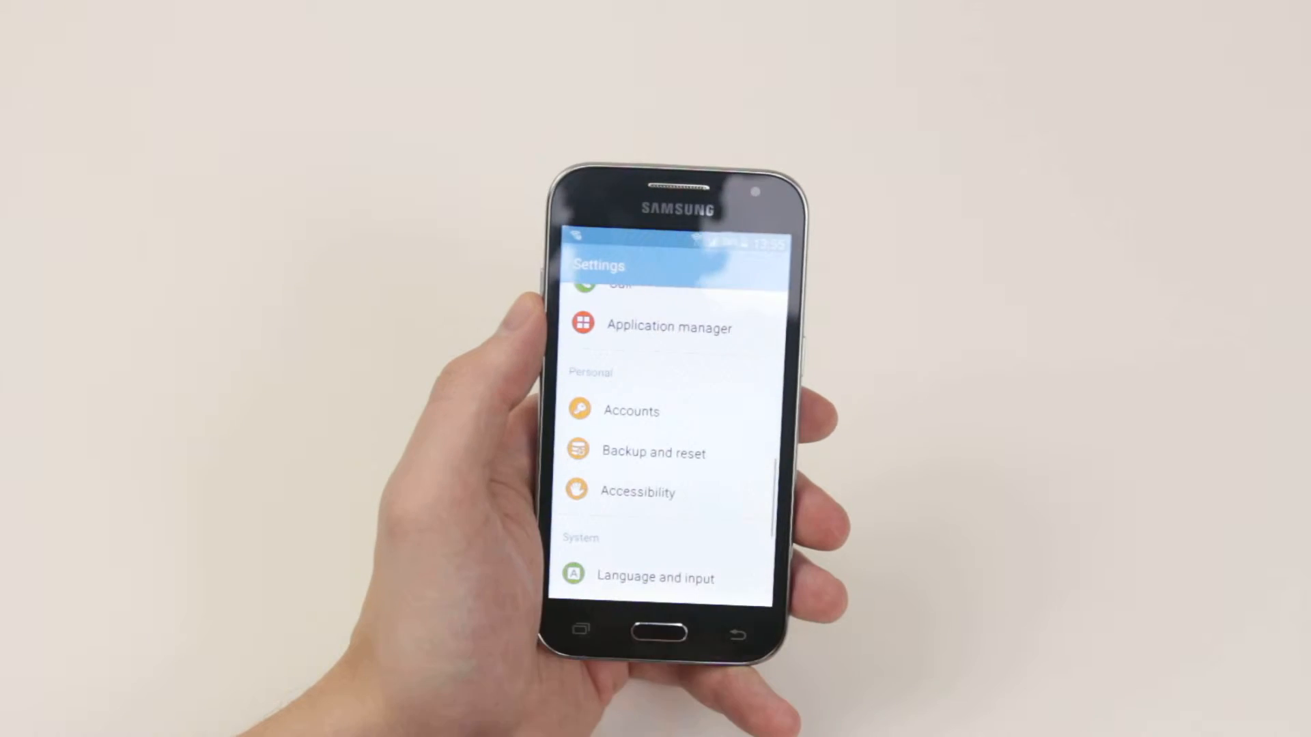
click(633, 410)
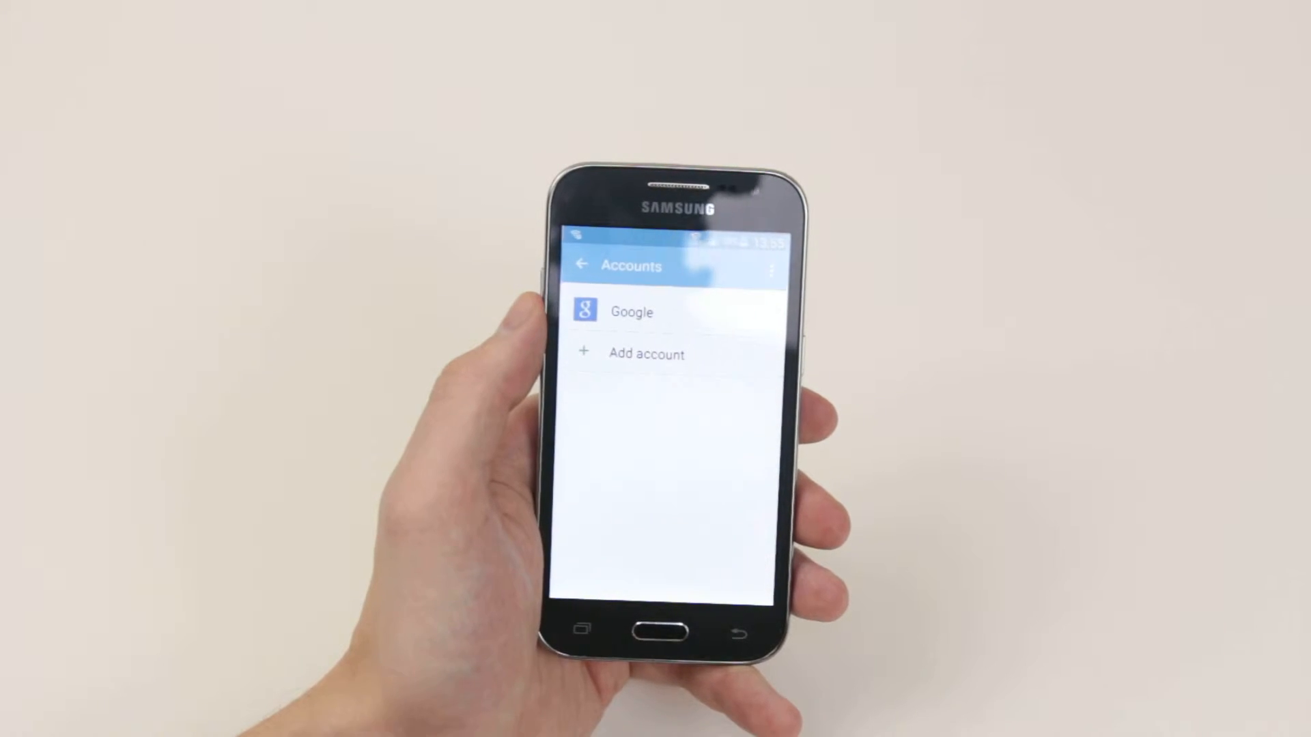
- Add a new account and choose Email as the account type
click(645, 355)
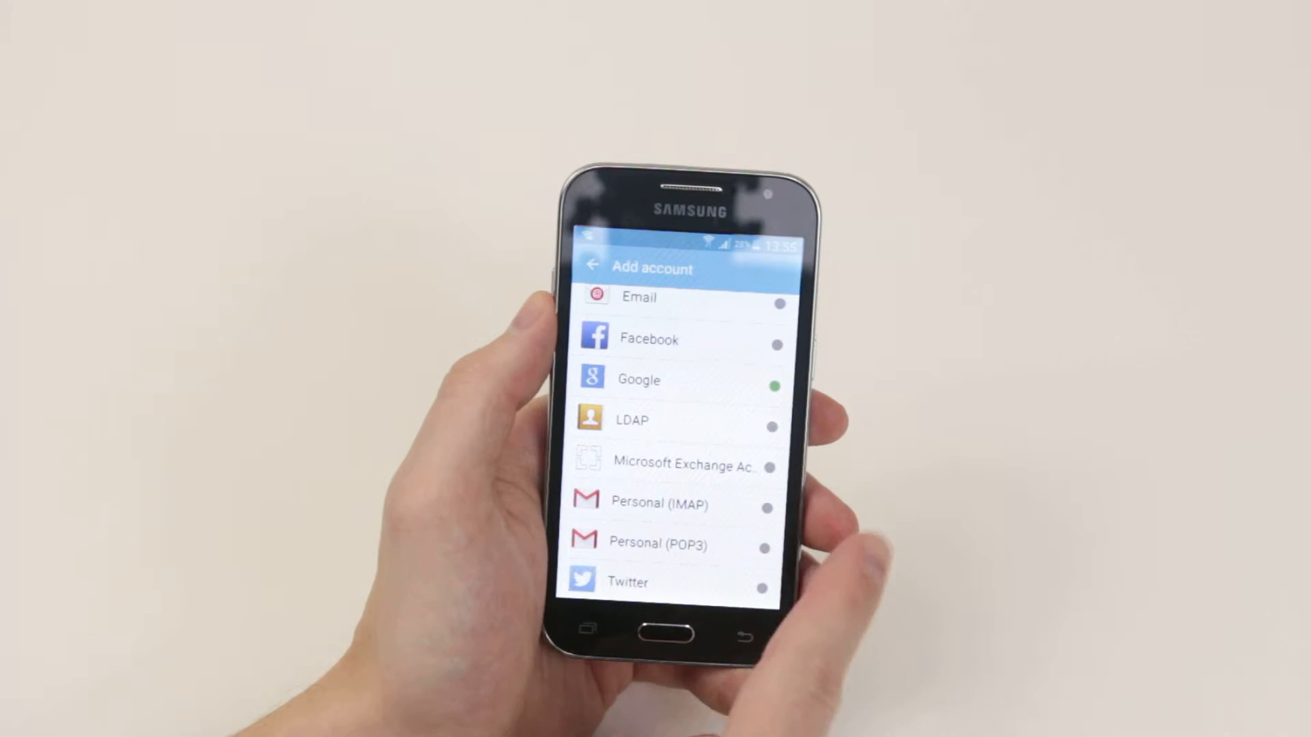
click(640, 297)
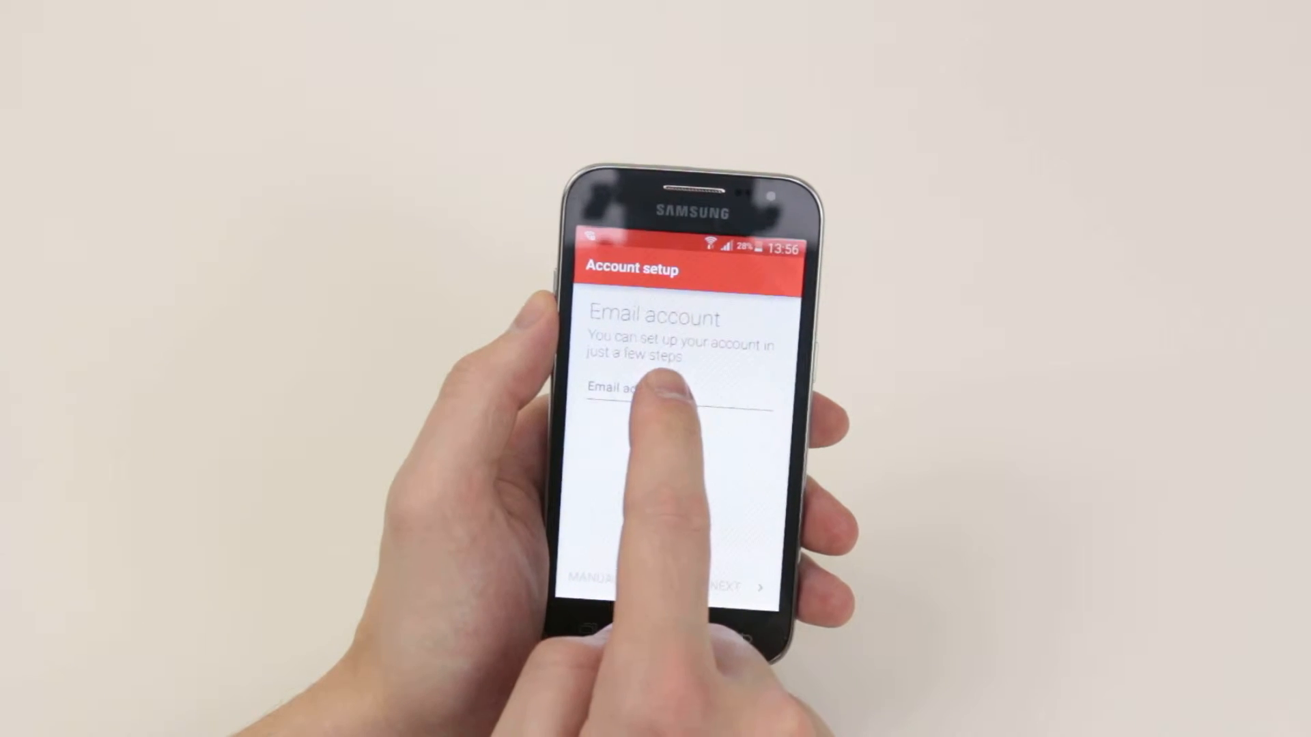
- Tap the email address field, then return to Add account and go home
click(648, 393)
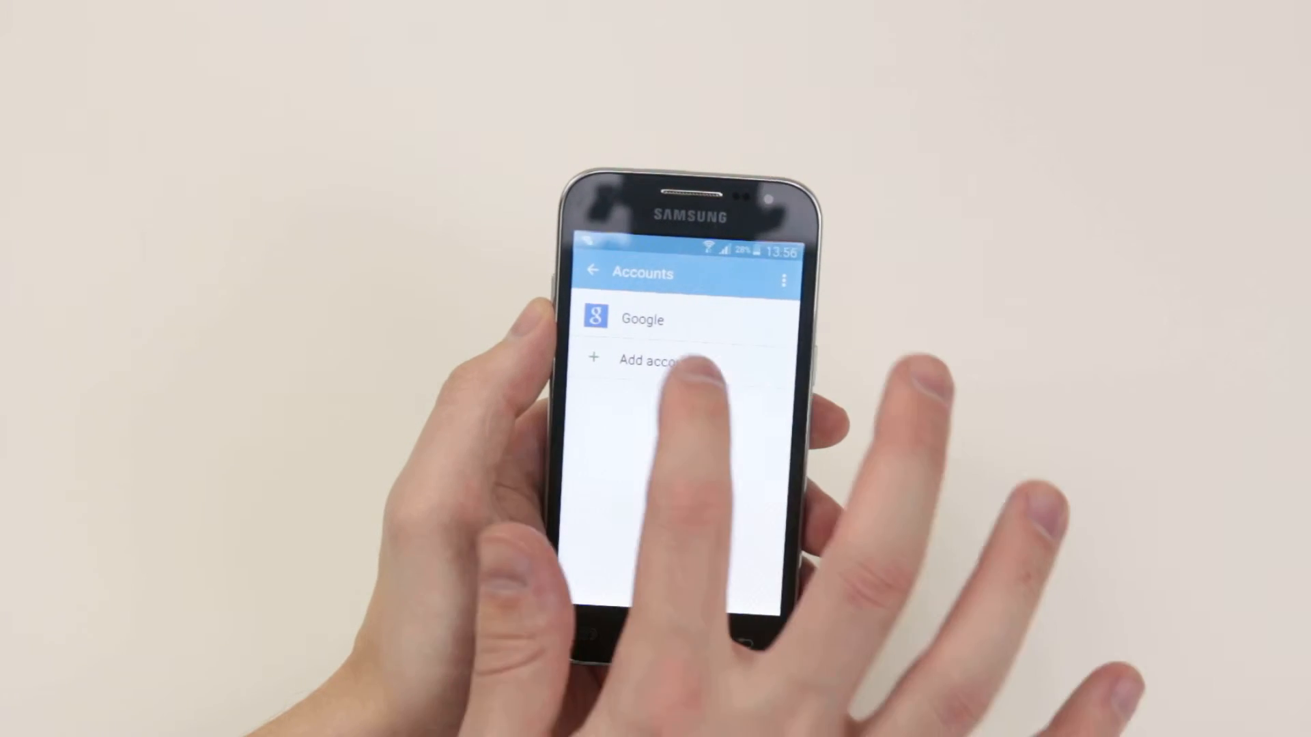
click(656, 359)
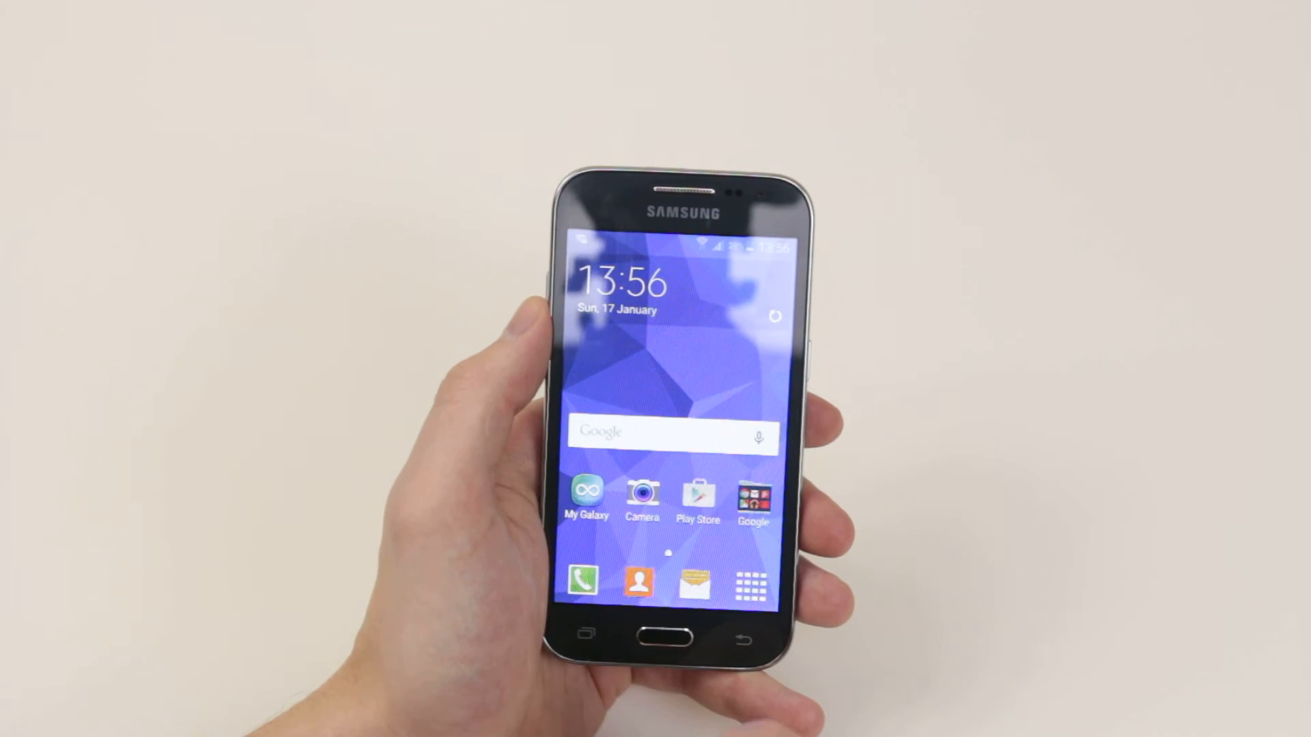
click(749, 582)
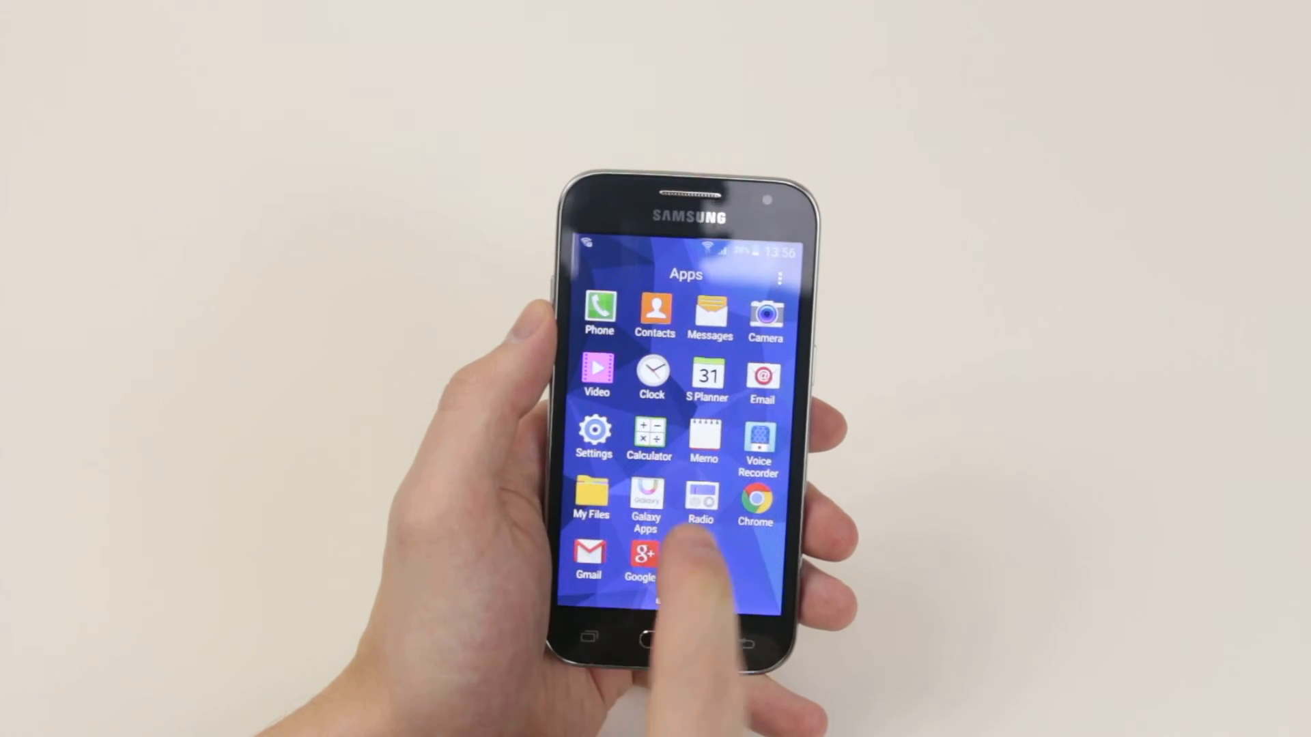
click(587, 559)
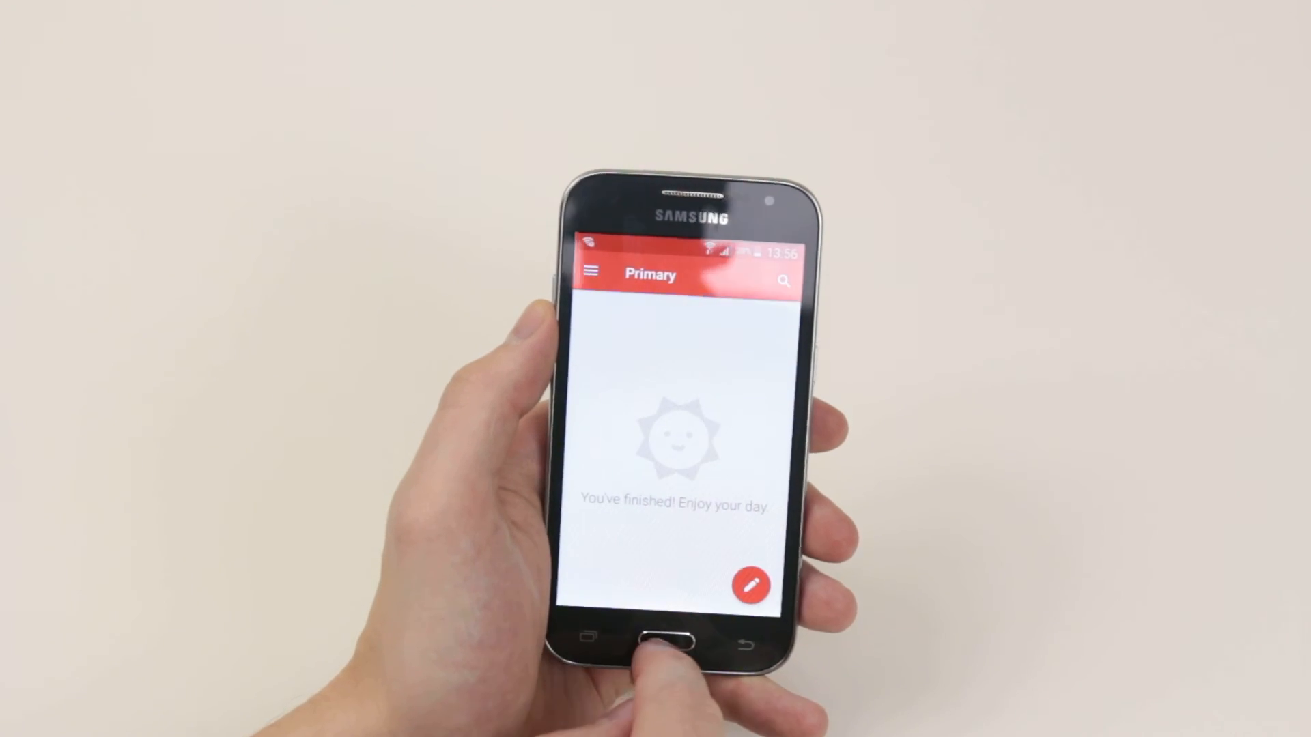
click(656, 637)
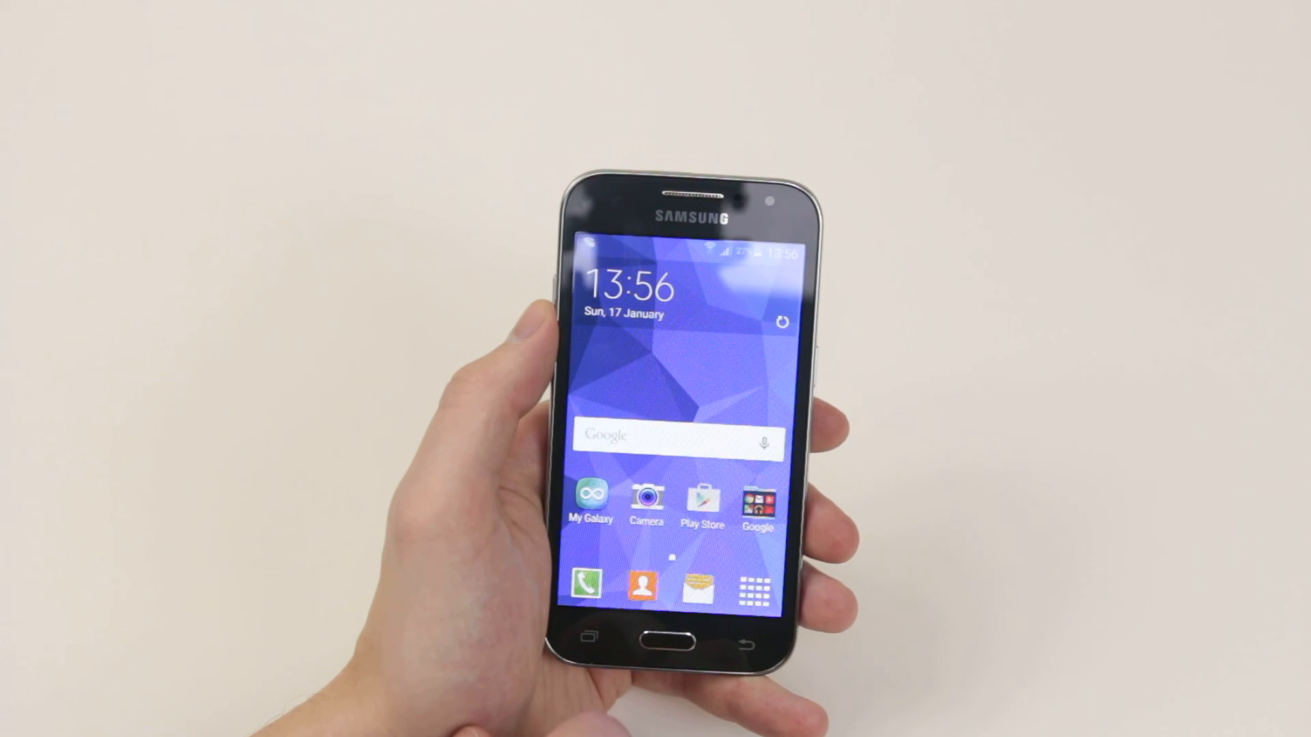